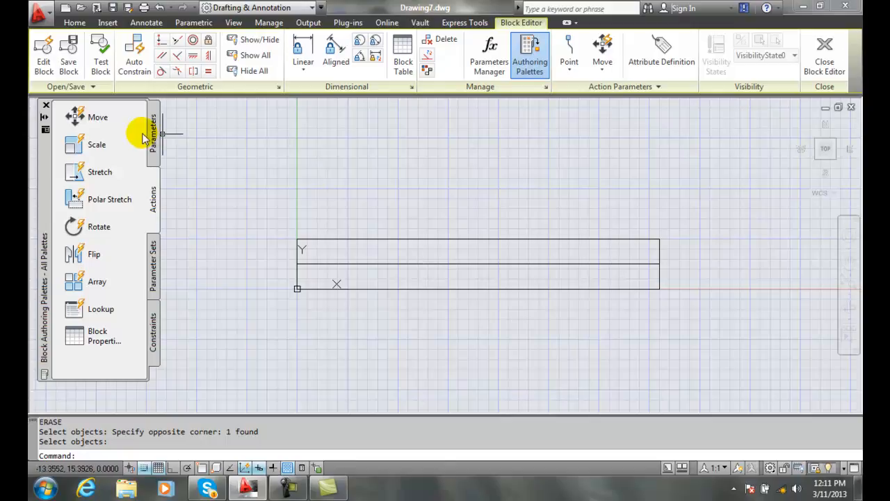
# - Start a Linear parameter from the Parameters tab of the Block Authoring Palettes
pyautogui.click(153, 135)
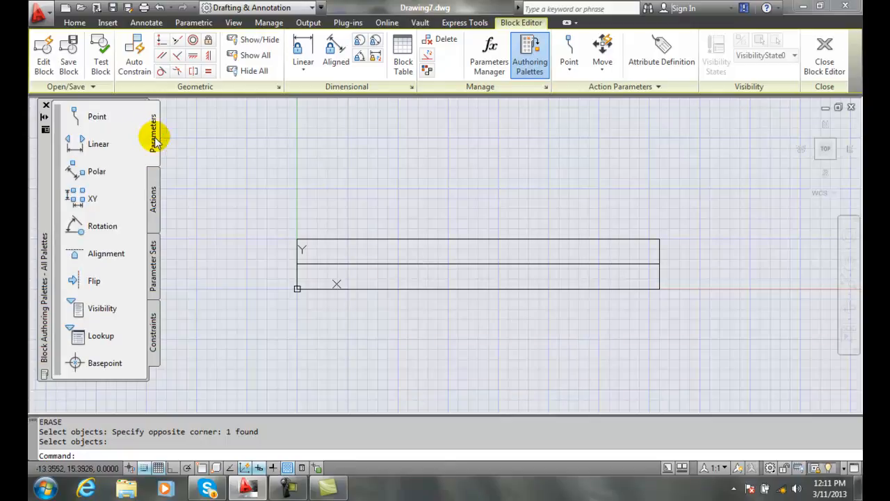
pyautogui.moveTo(97, 144)
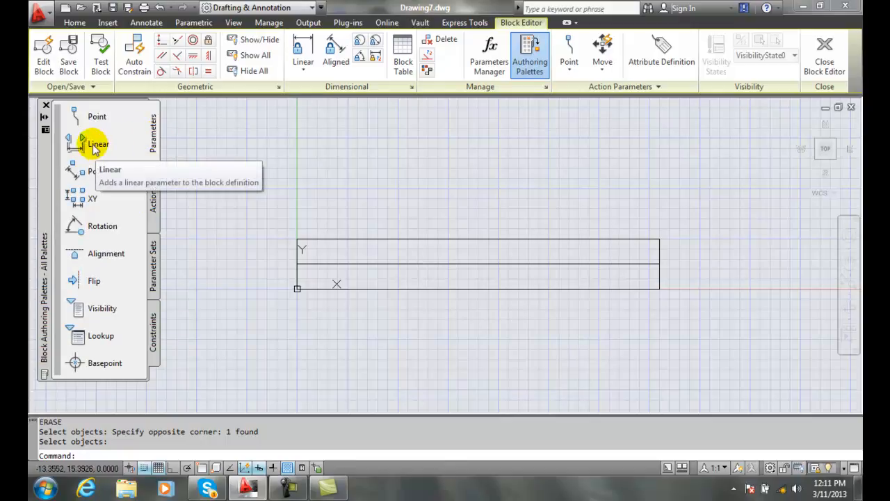
pyautogui.click(98, 144)
pyautogui.write('v')
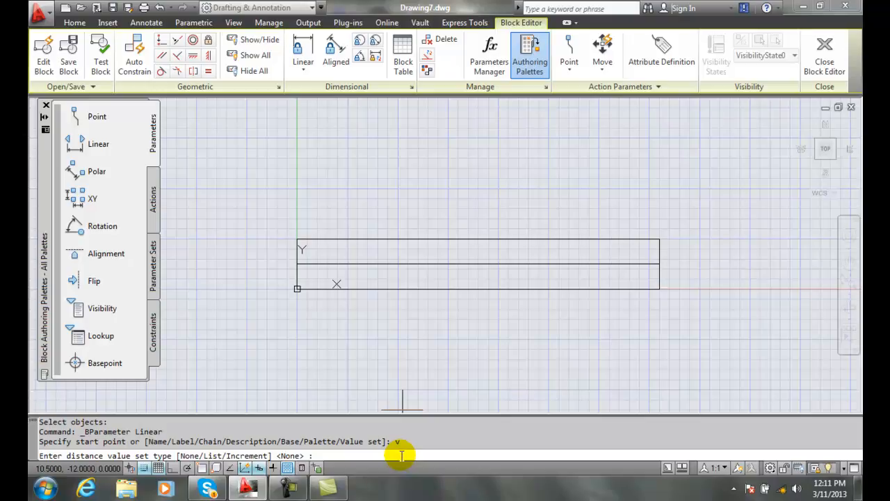
# - Enter a list value set of 36, 42, 48, 54 and 60 for the parameter
pyautogui.write('1')
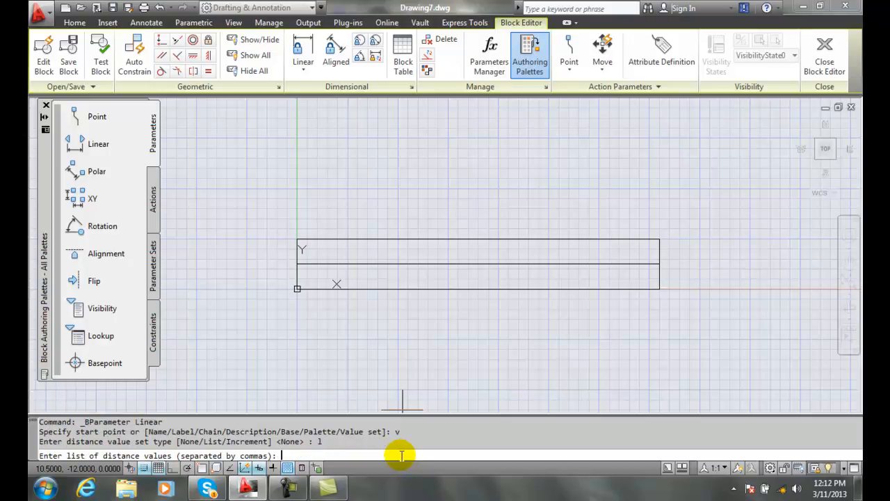
pyautogui.write('36')
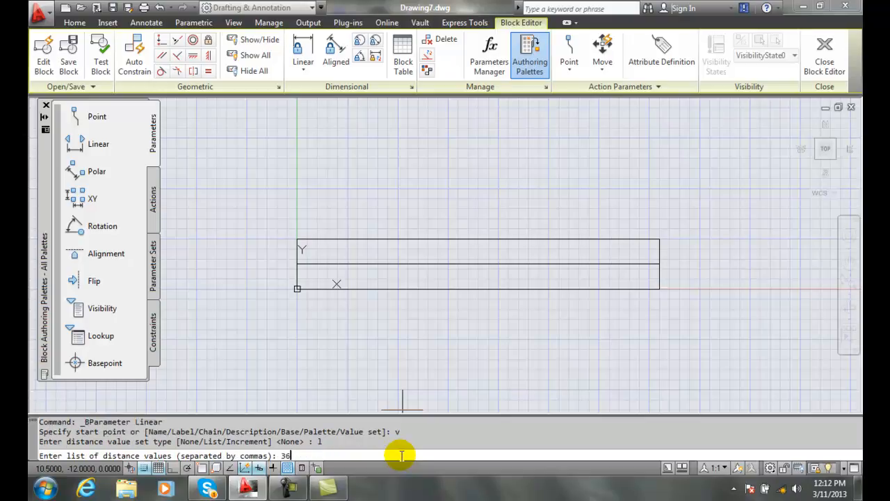
pyautogui.write('.')
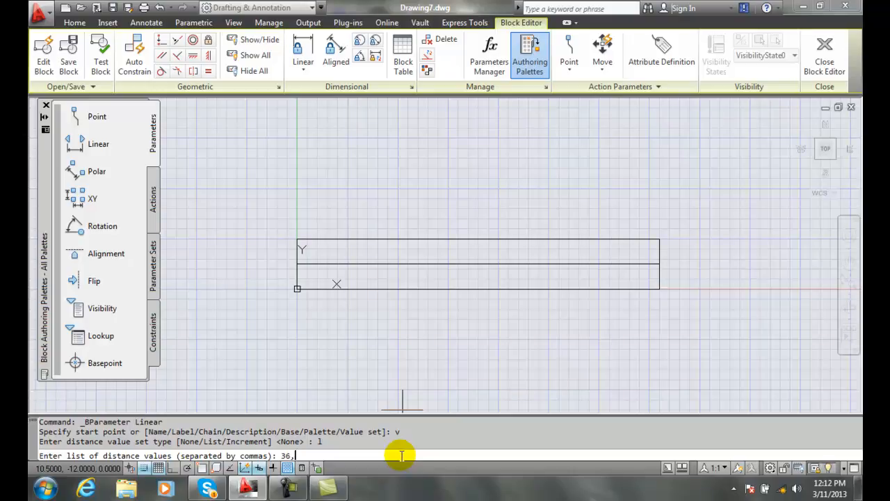
pyautogui.write('42')
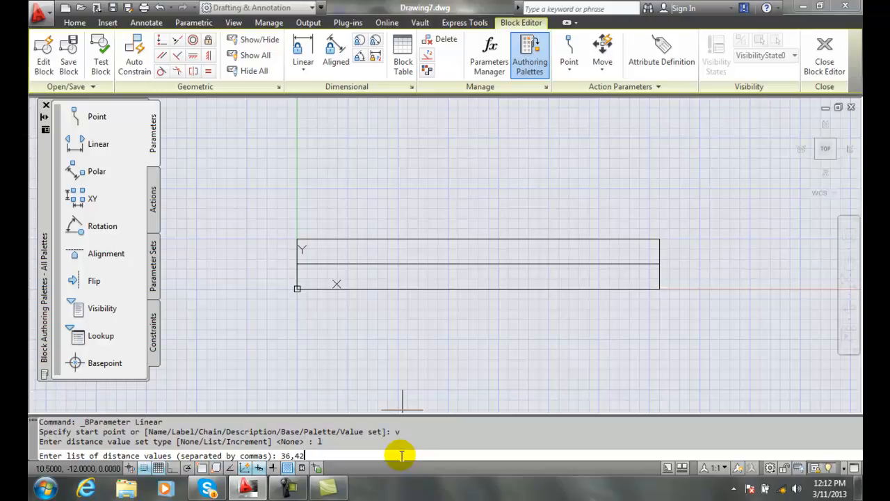
pyautogui.write(',')
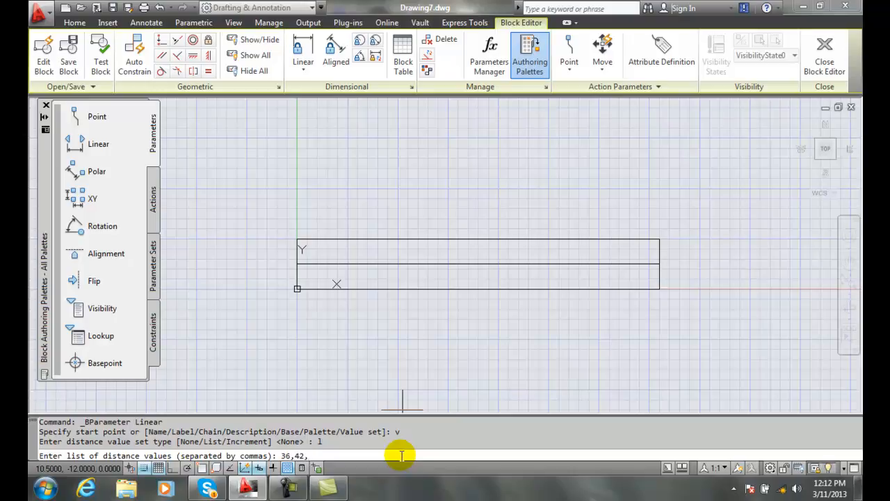
pyautogui.write('48')
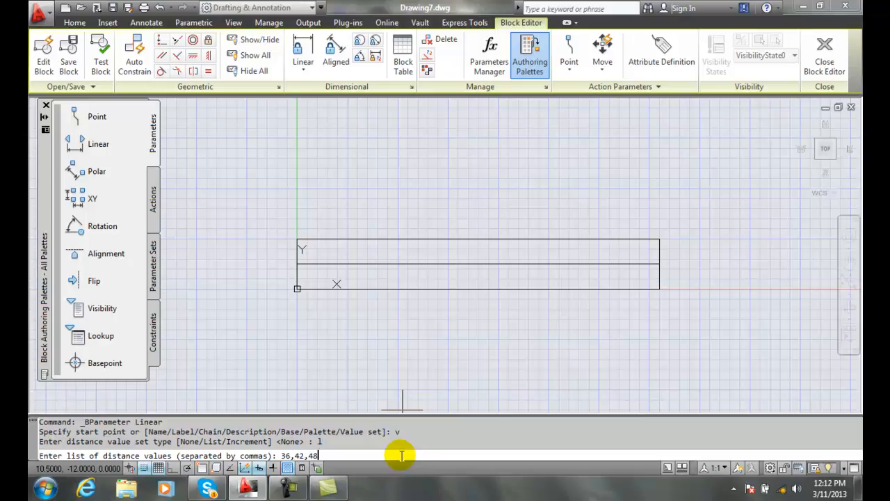
pyautogui.write(',5')
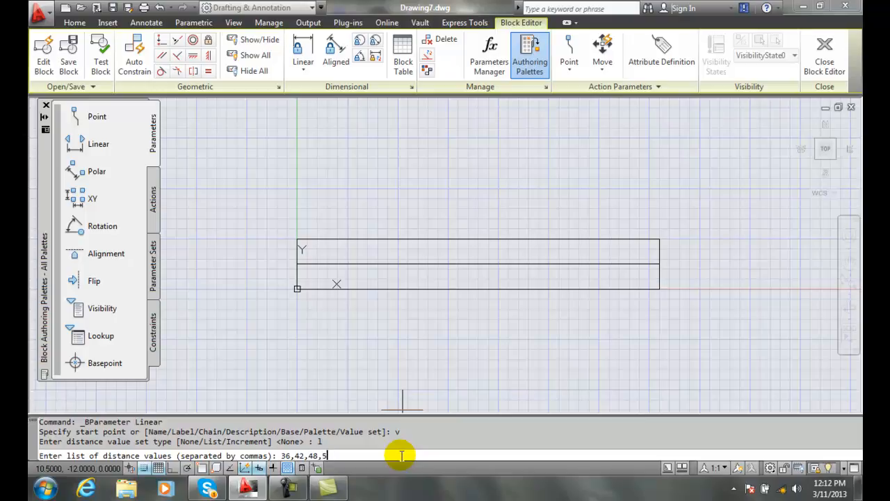
pyautogui.write('4,')
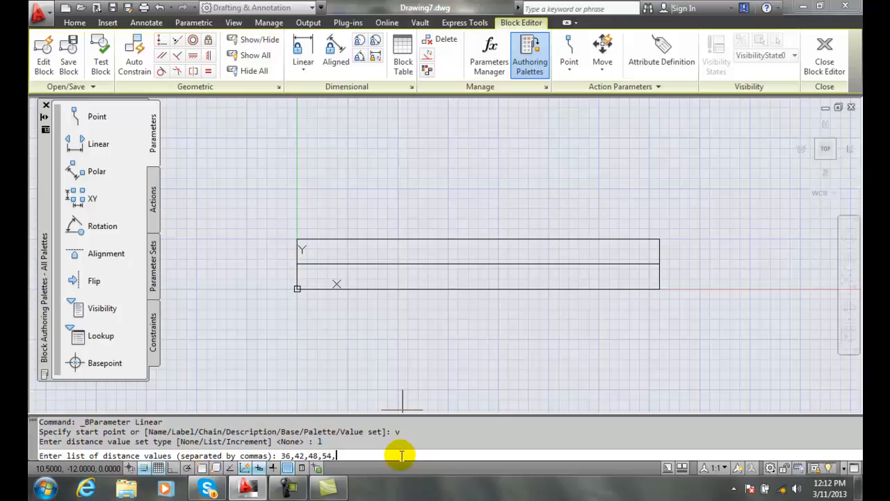
pyautogui.write('60')
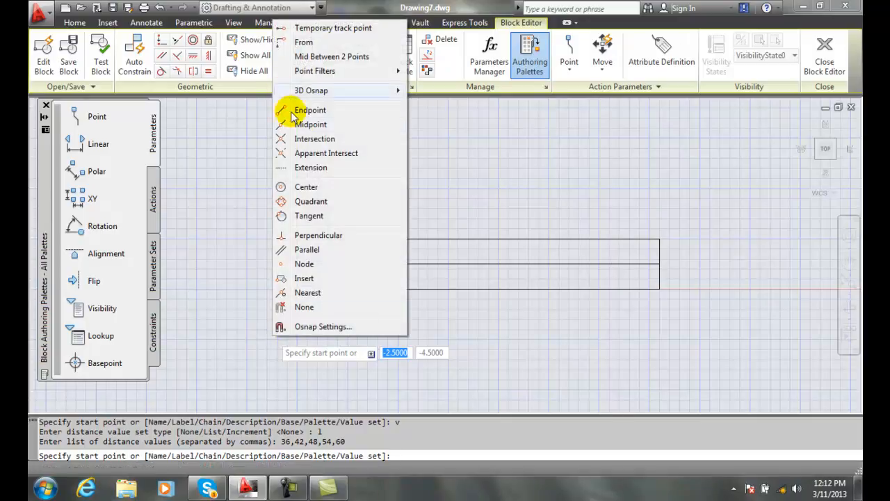
# - Place the parameter from the window's lower-left to lower-right corner, label below
pyautogui.click(309, 109)
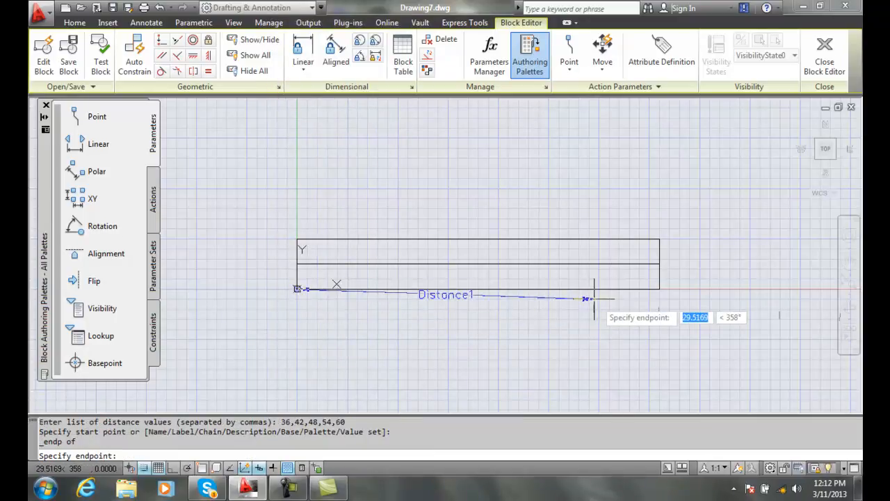
pyautogui.click(660, 288)
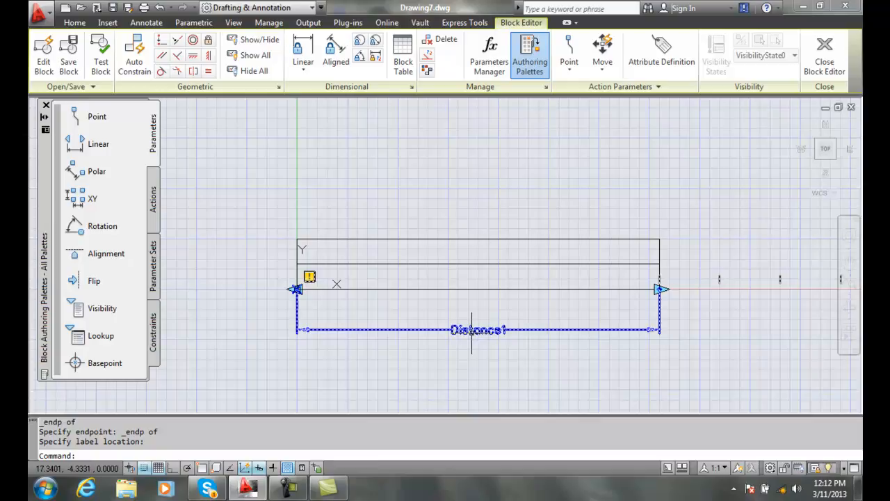
pyautogui.rightClick(478, 329)
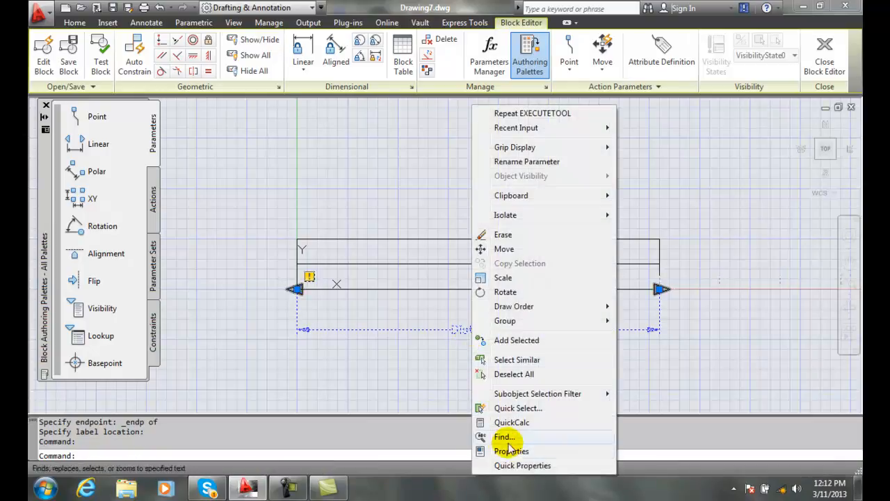
# - In Properties, change the parameter's Distance name label to 'window sizes'
pyautogui.click(512, 450)
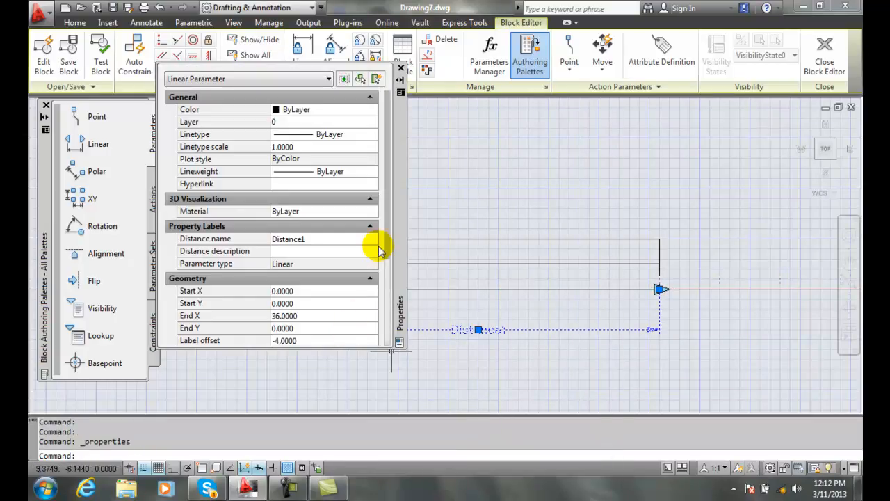
pyautogui.scroll(-3)
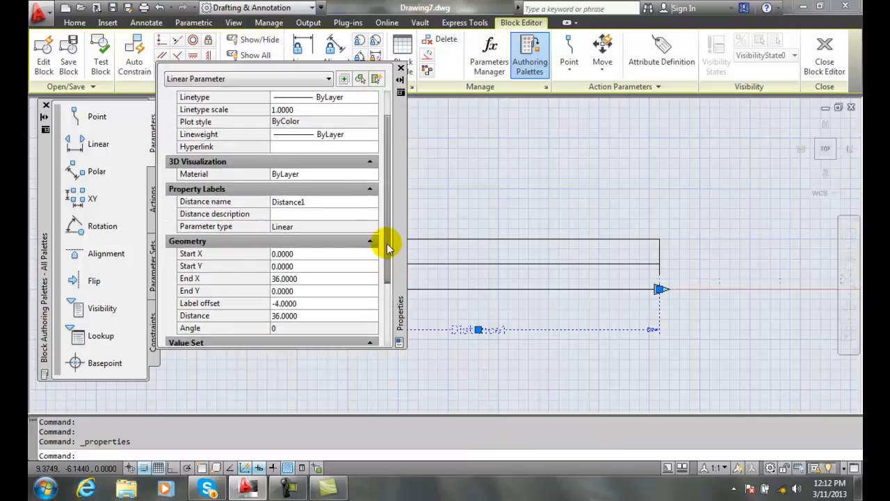
pyautogui.scroll(-3)
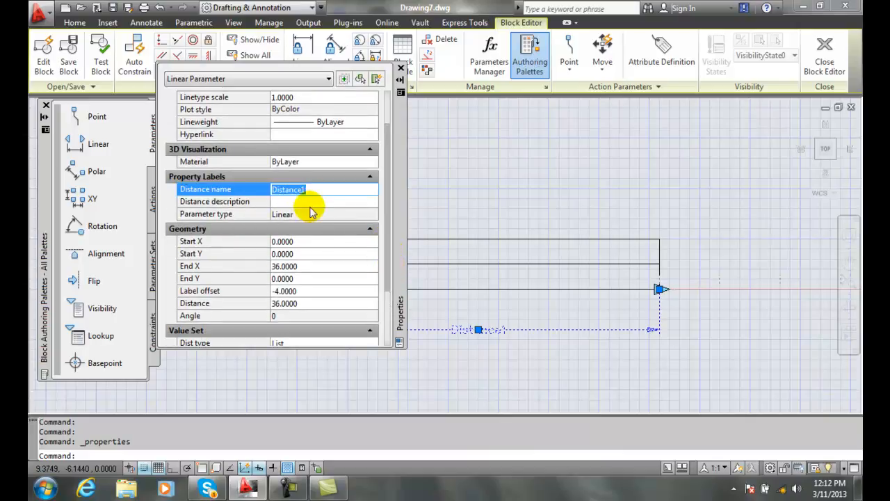
pyautogui.write('window')
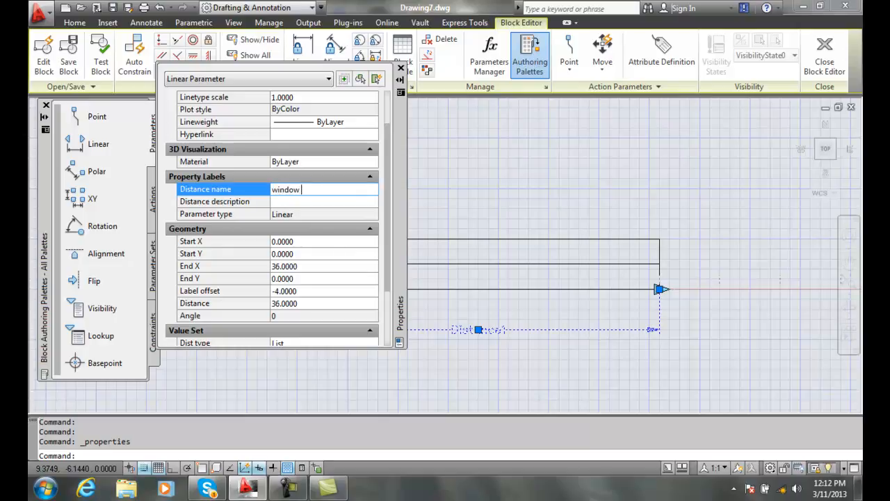
pyautogui.write('sizes')
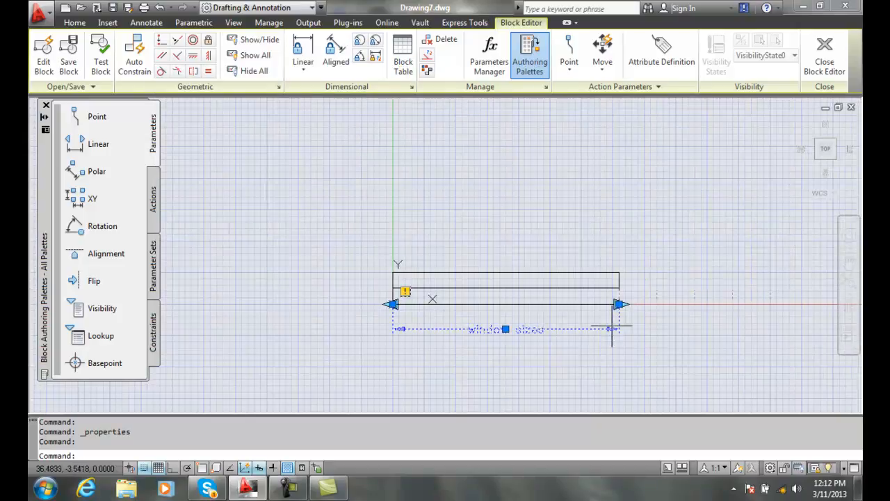
pyautogui.moveTo(689, 305)
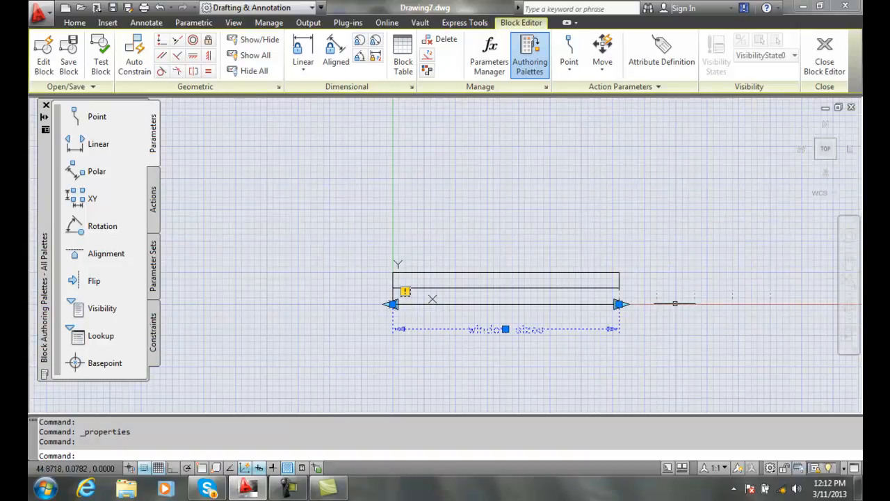
pyautogui.moveTo(709, 306)
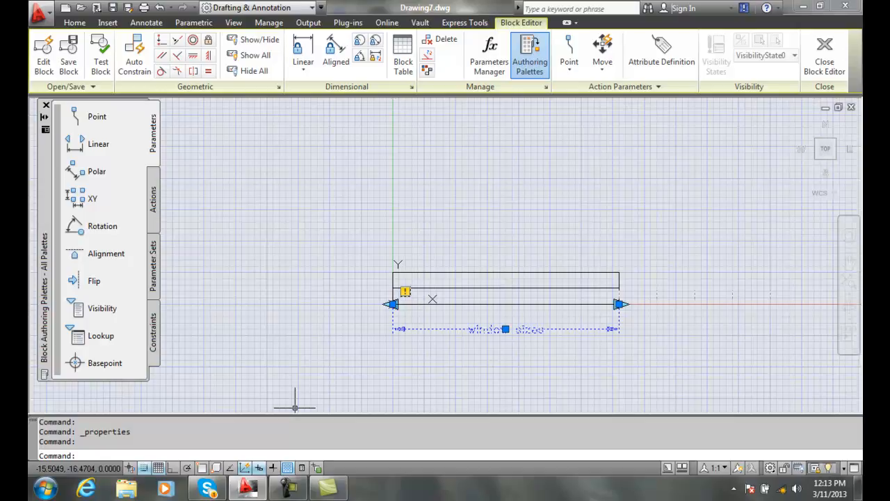
pyautogui.moveTo(293, 406)
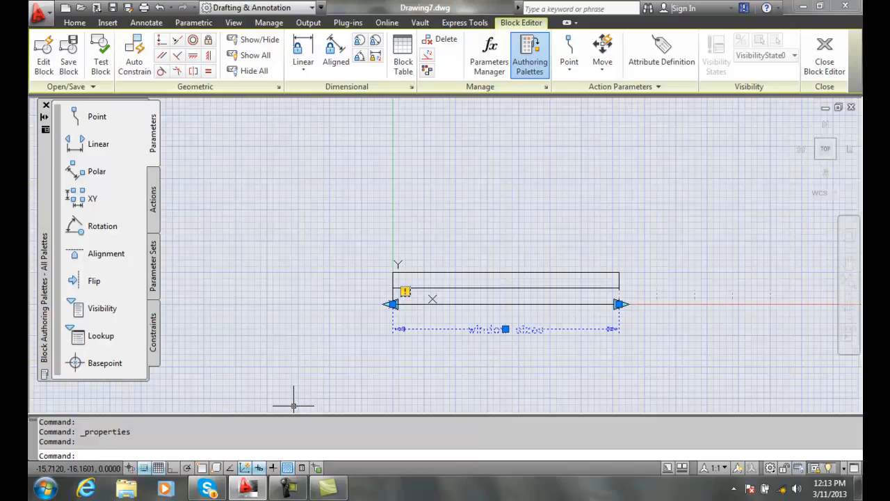
pyautogui.moveTo(293, 405)
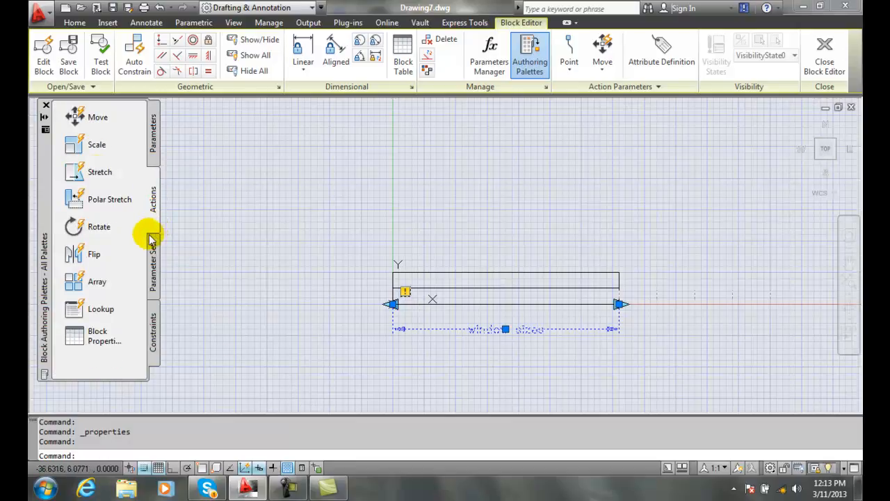
# - Add a Stretch action to the window sizes parameter, tied to its right-end point
pyautogui.click(99, 172)
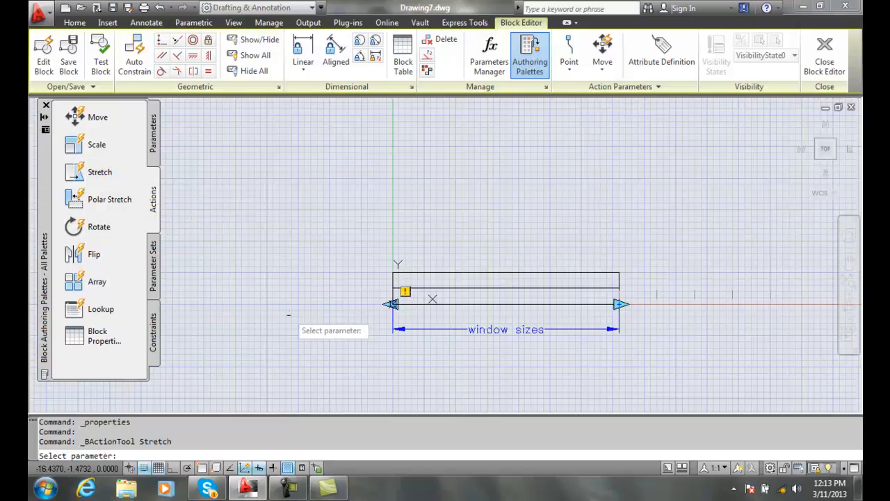
pyautogui.click(506, 329)
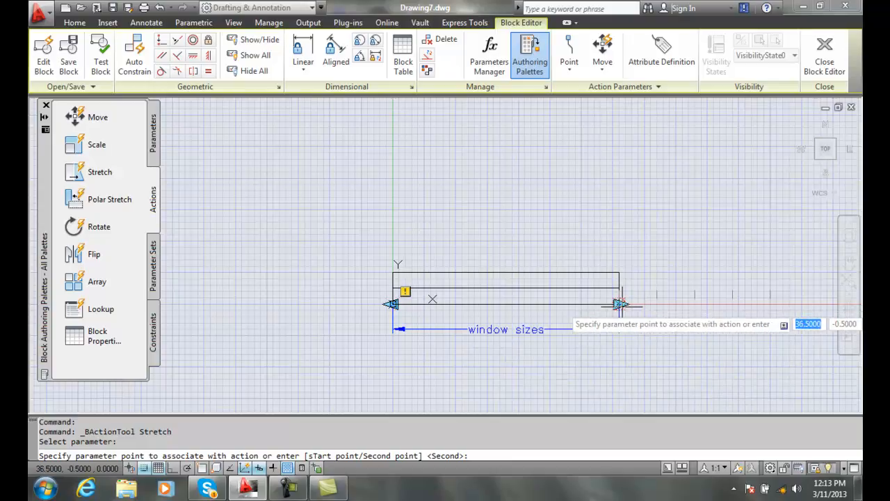
pyautogui.click(619, 304)
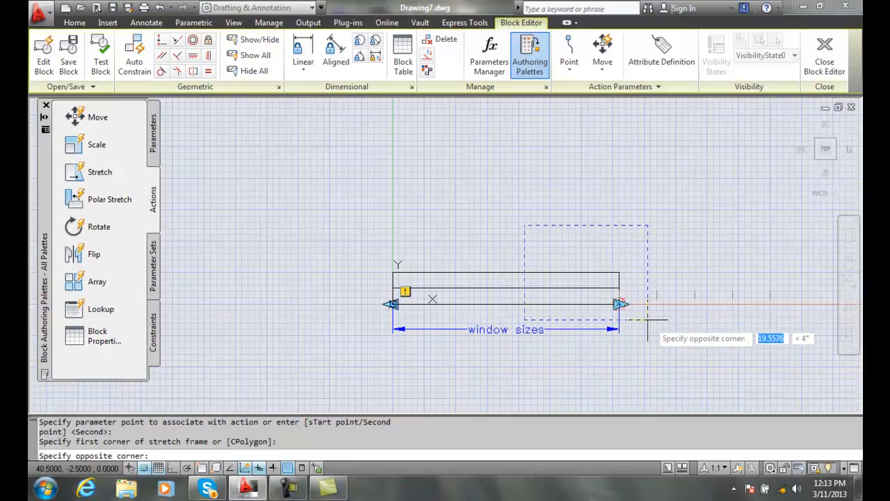
# - Set the stretch frame's opposite corner around the window's right end
pyautogui.click(648, 321)
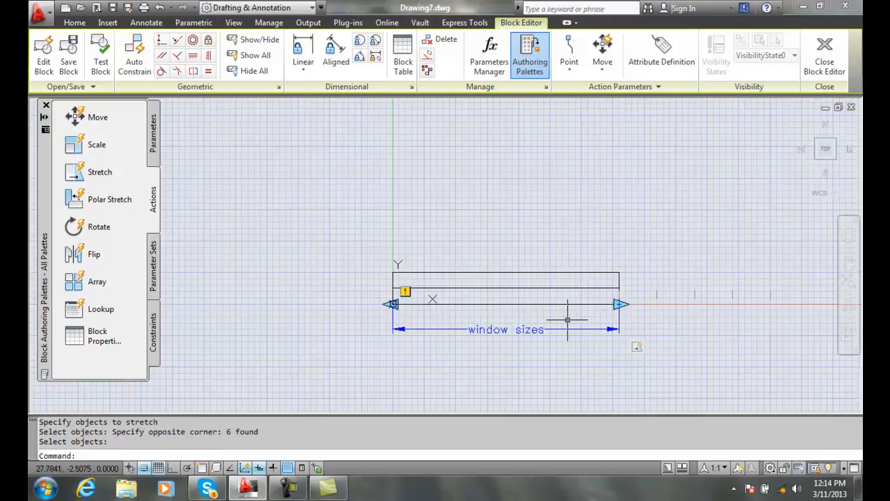
pyautogui.moveTo(457, 367)
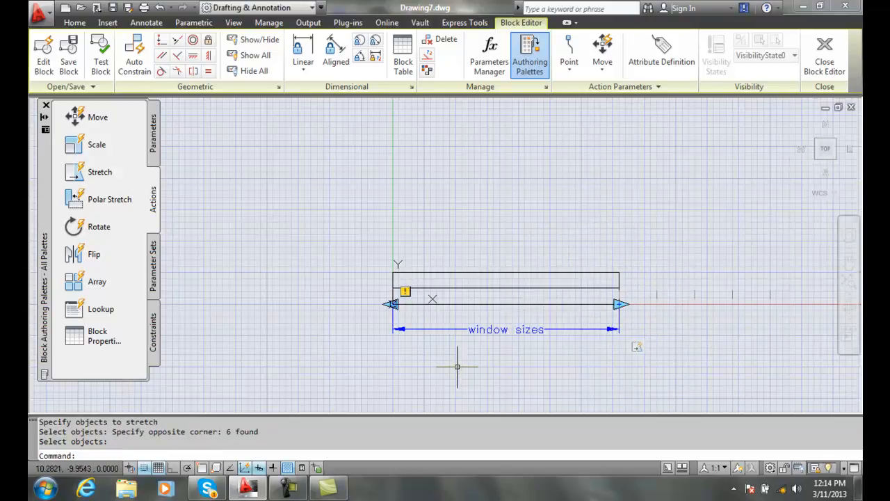
pyautogui.moveTo(449, 370)
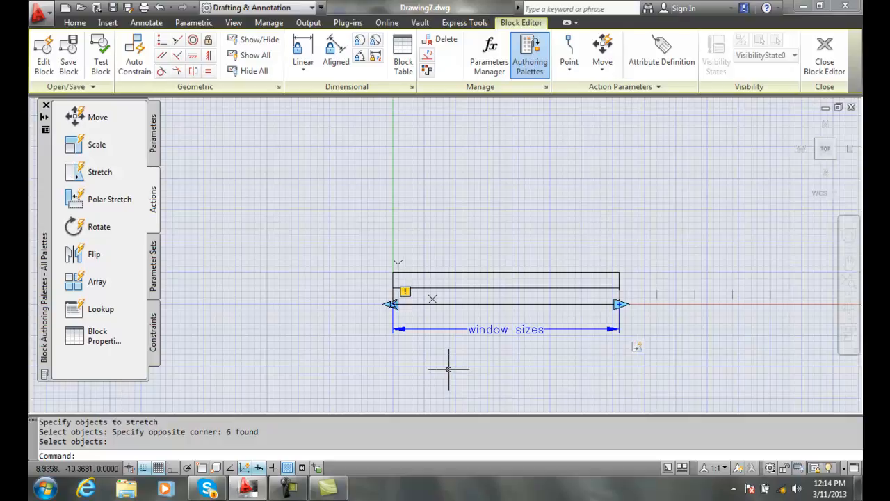